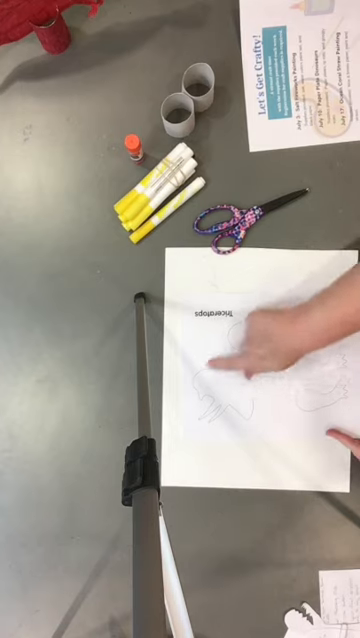
mouse_move(260, 370)
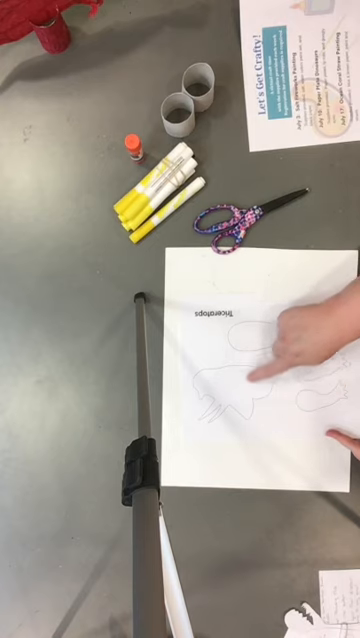